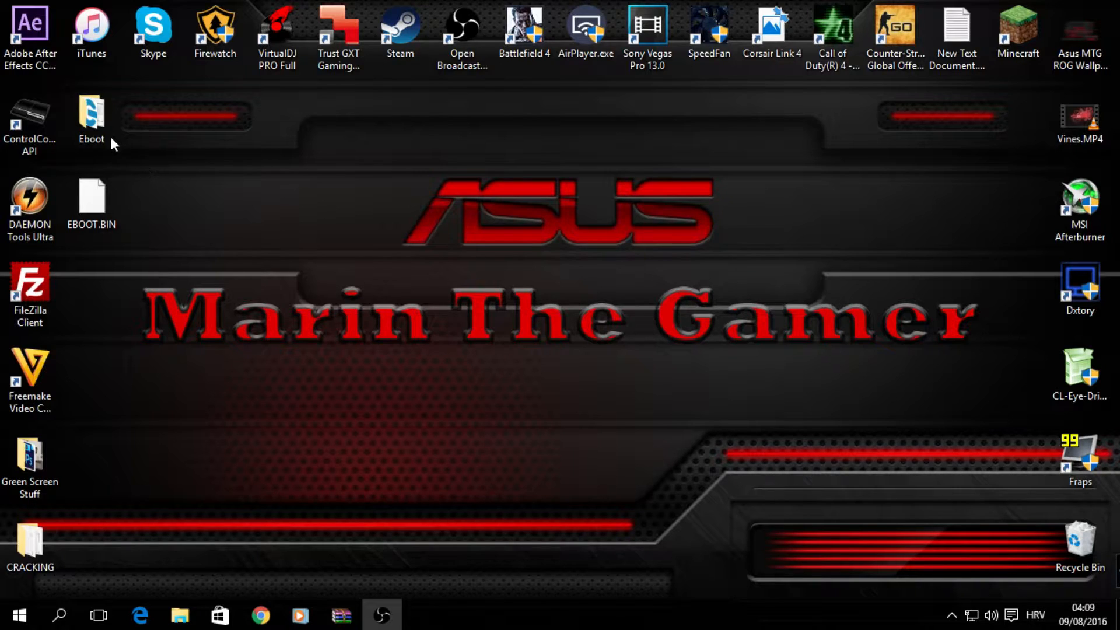
Move EBOOT.BIN from the desktop into the Eboot folder beside the TrueAncestor resigning tools
double_click(91, 114)
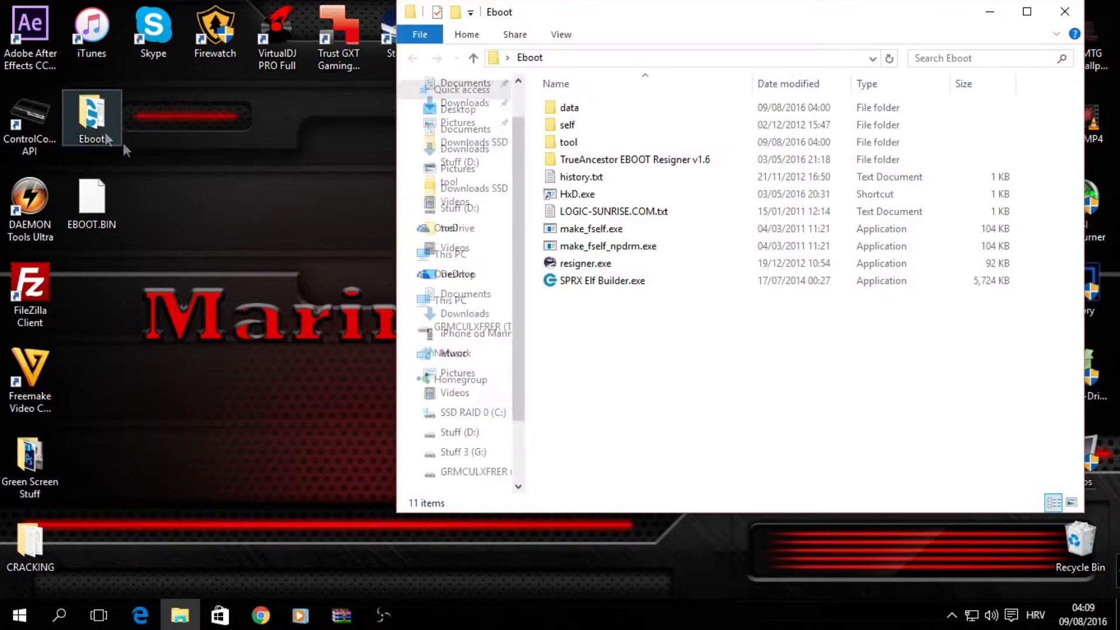
click(602, 280)
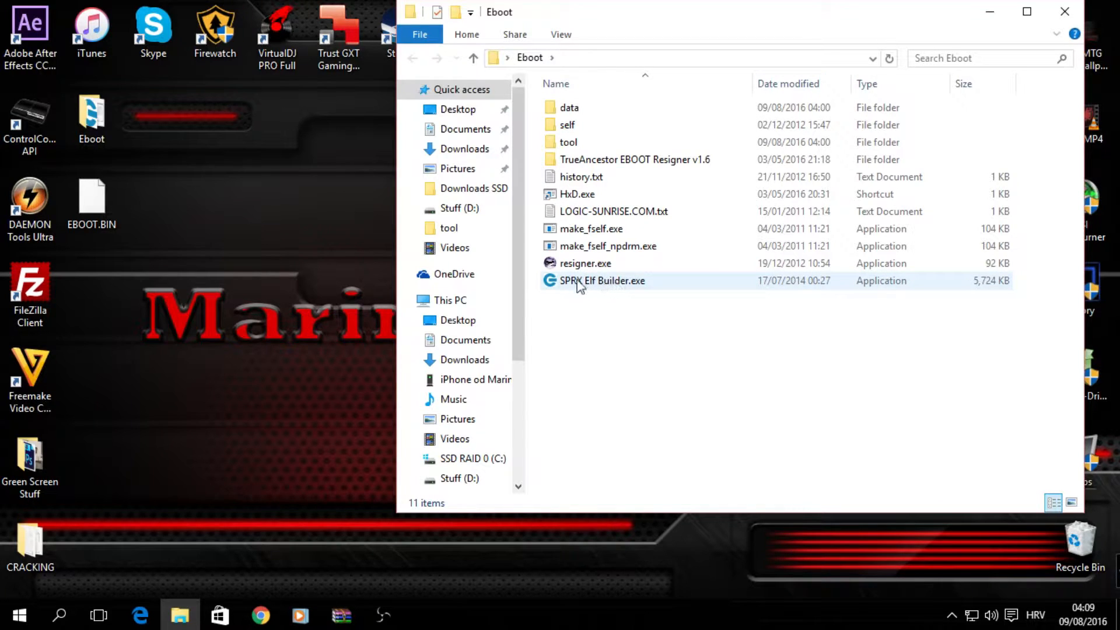
click(602, 280)
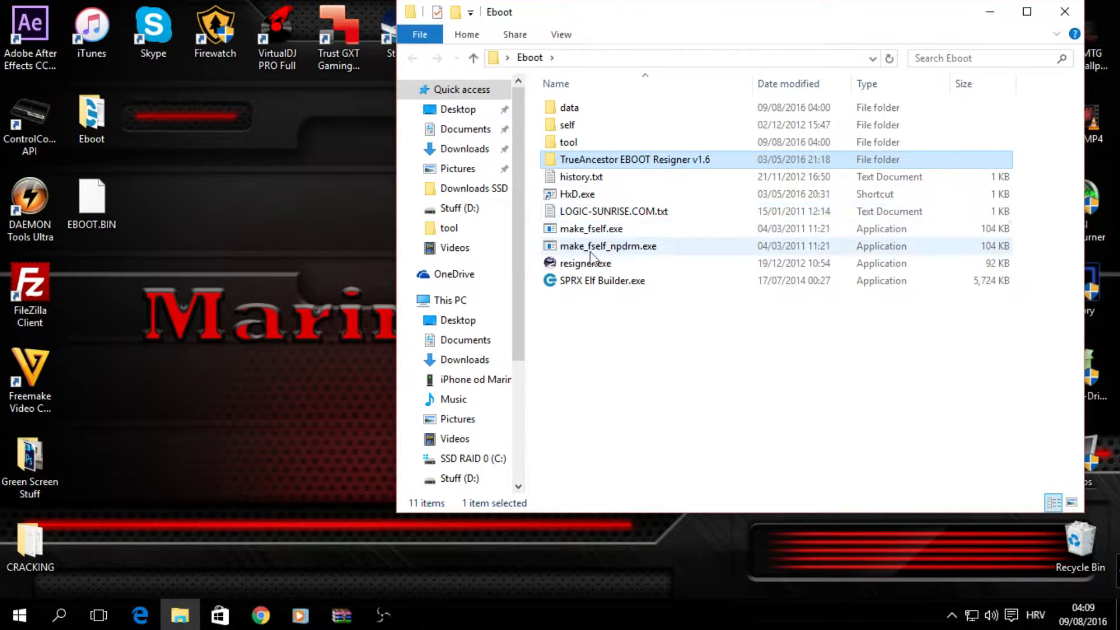
mouse_move(607, 259)
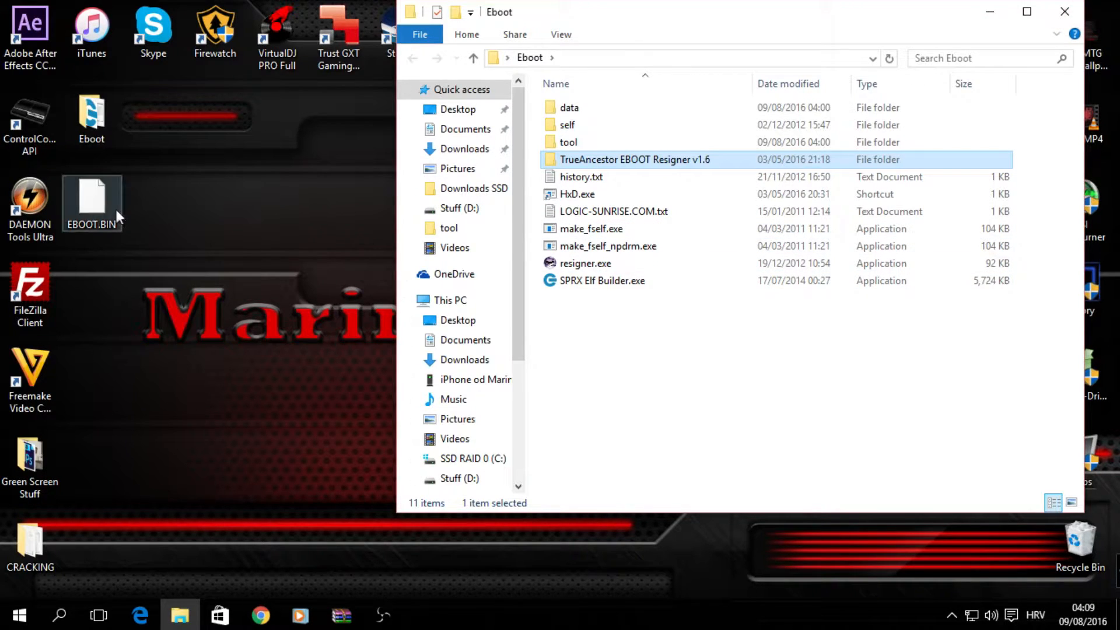
click(91, 200)
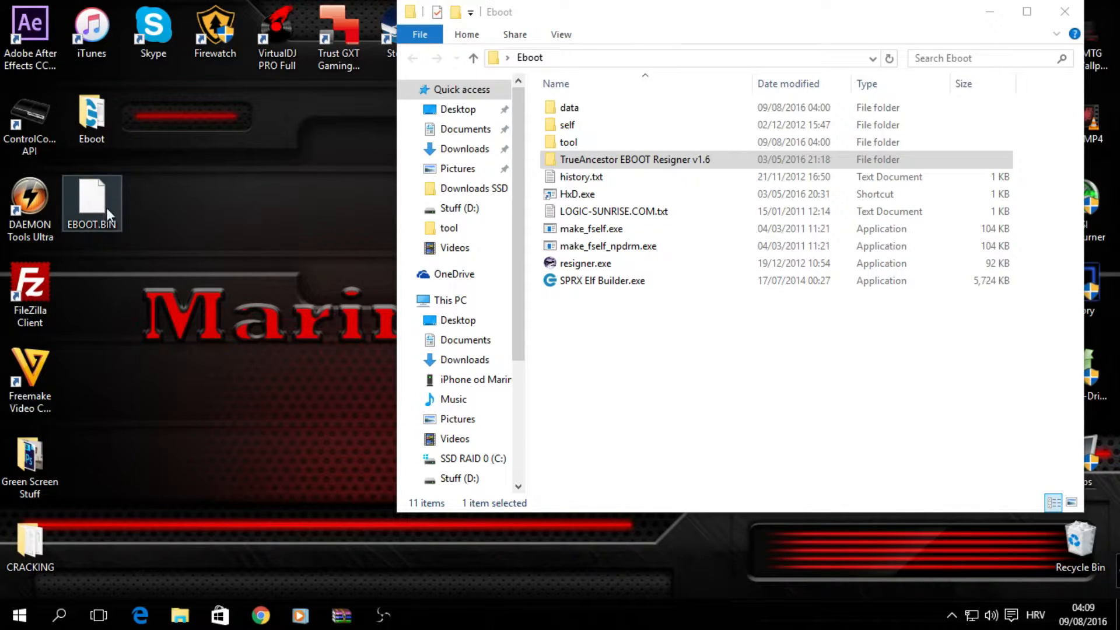
drag(91, 203, 463, 339)
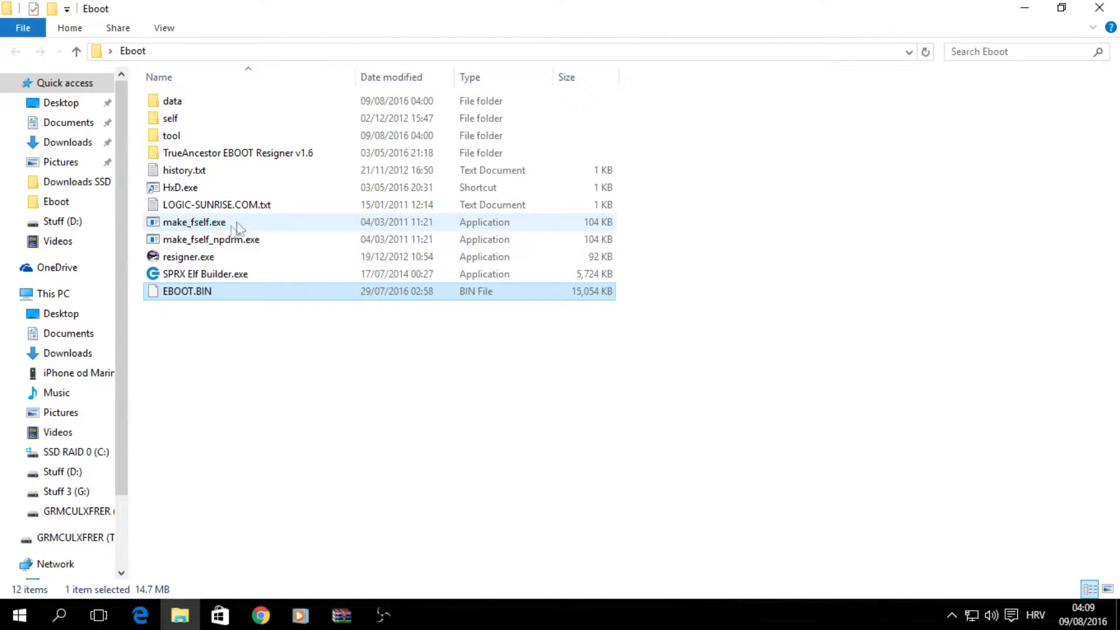
Run resigner.exe and choose option 1 to decrypt EBOOT.BIN into EBOOT.ELF
double_click(189, 257)
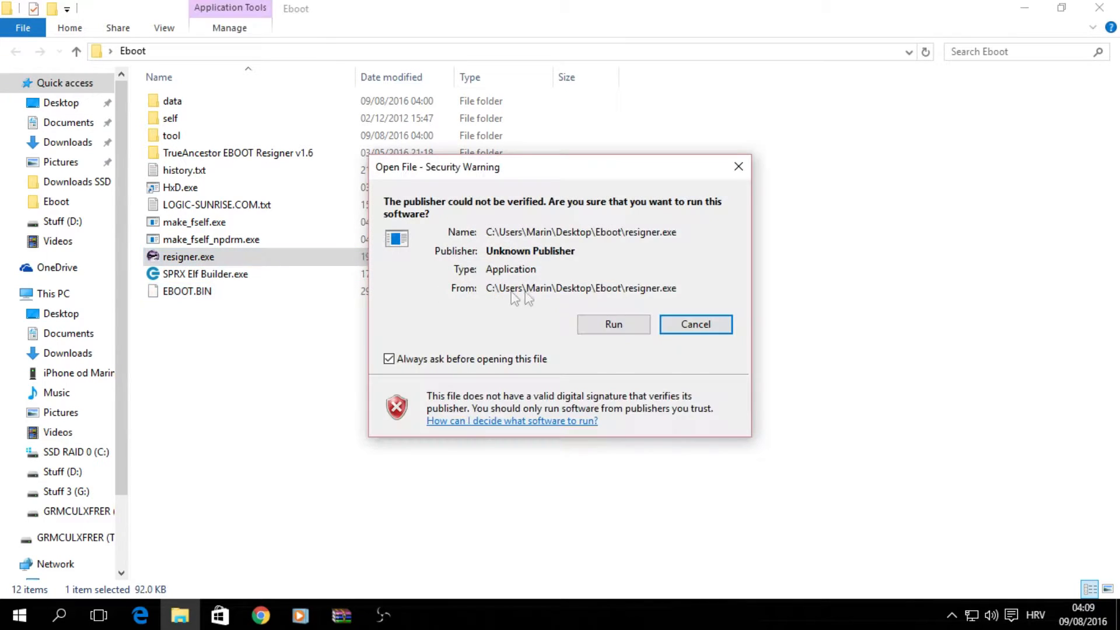
click(612, 323)
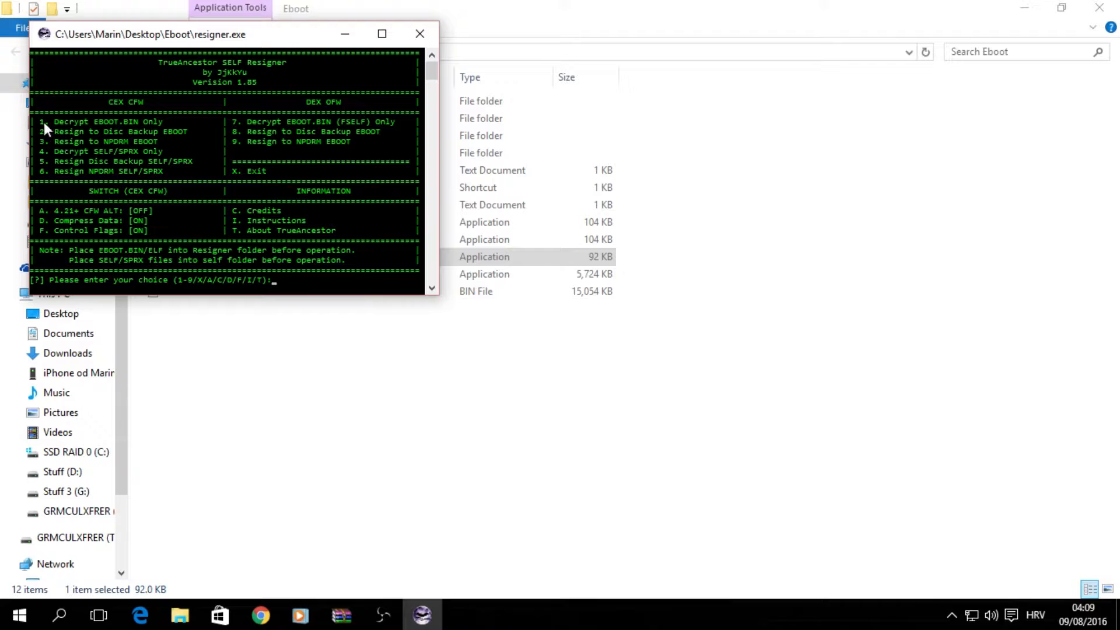
text(1)
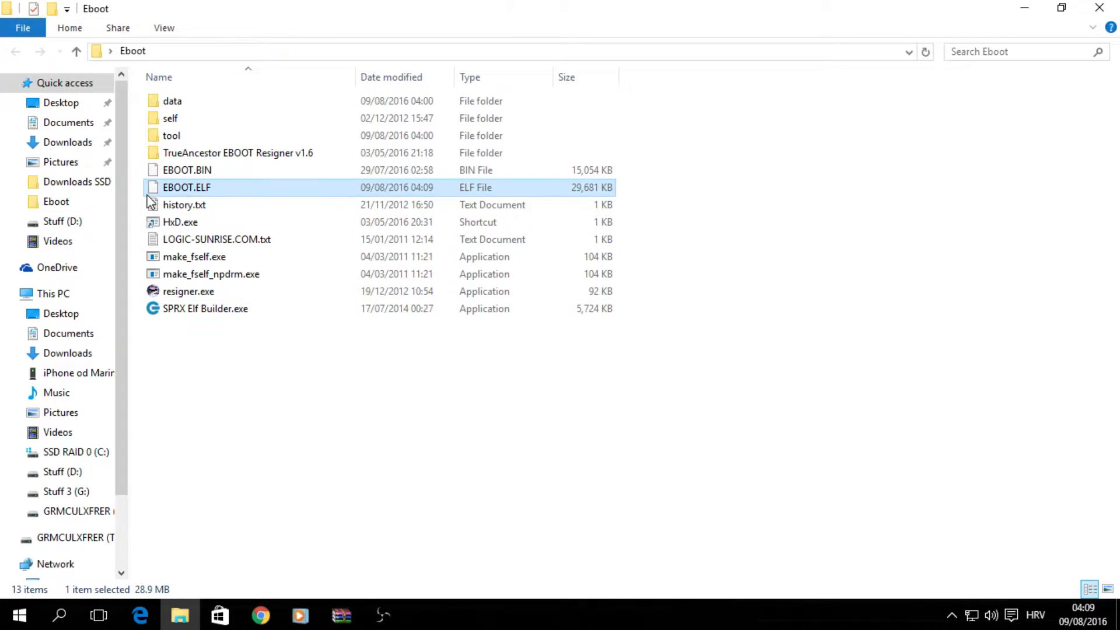
mouse_move(250, 257)
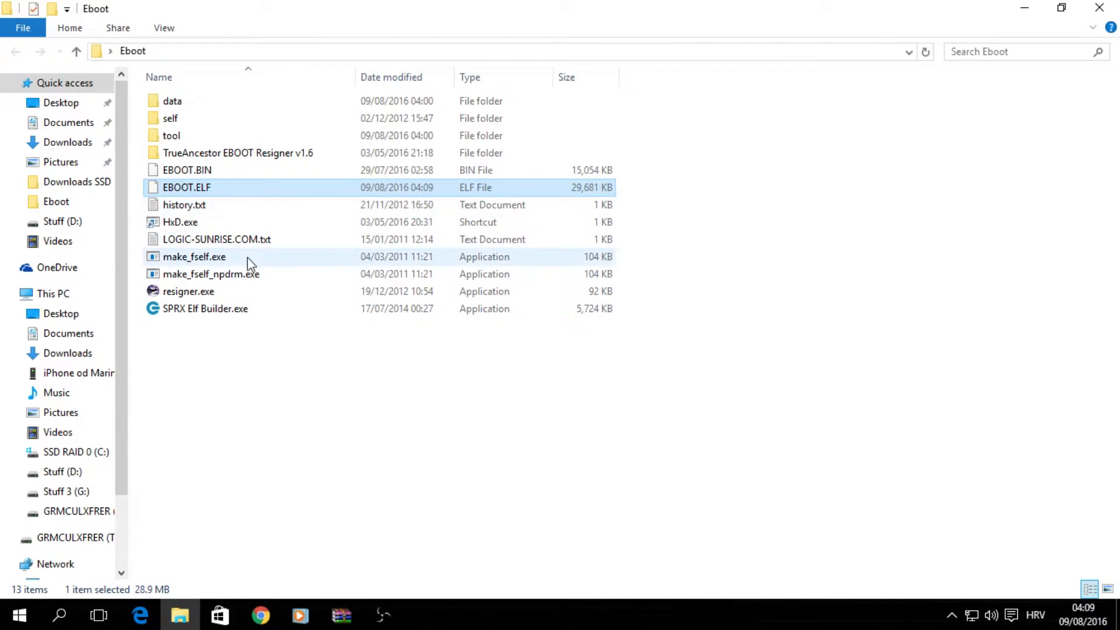
mouse_move(188, 291)
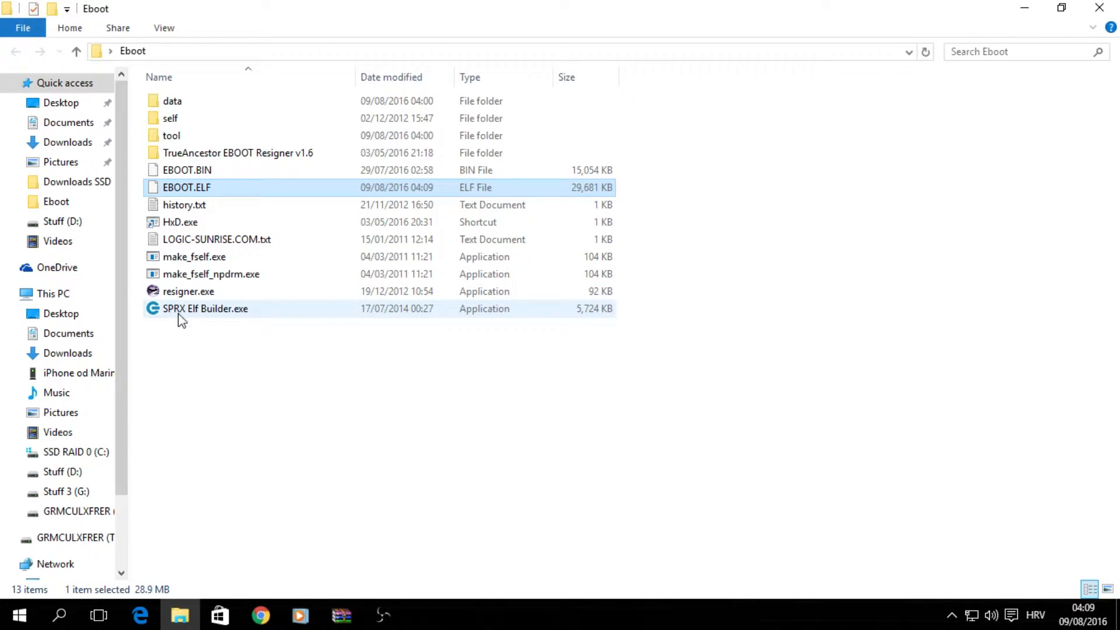
Run SPRX Elf Builder.exe and set the plugin name to mtg for path /dev_hdd0/tmp/mtg.sprx
double_click(206, 308)
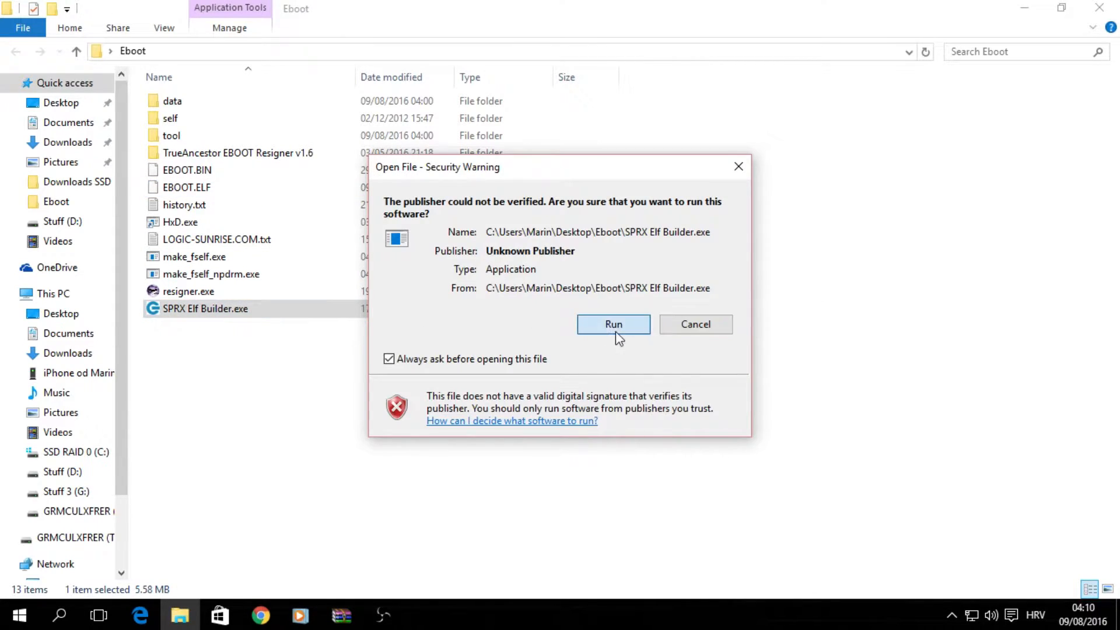
click(613, 323)
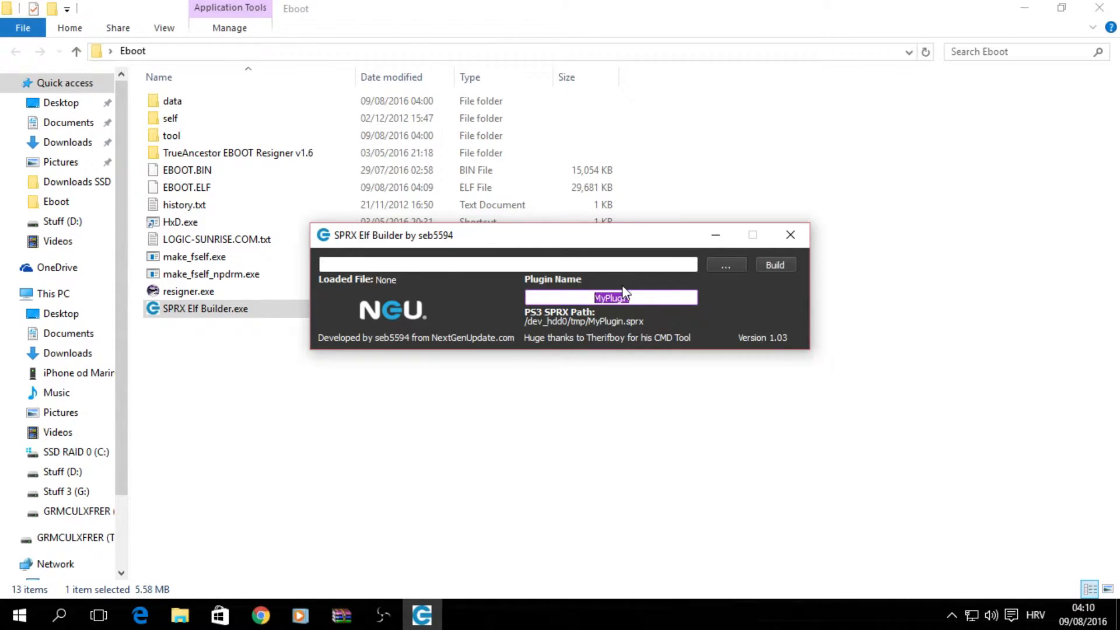
text(mtg)
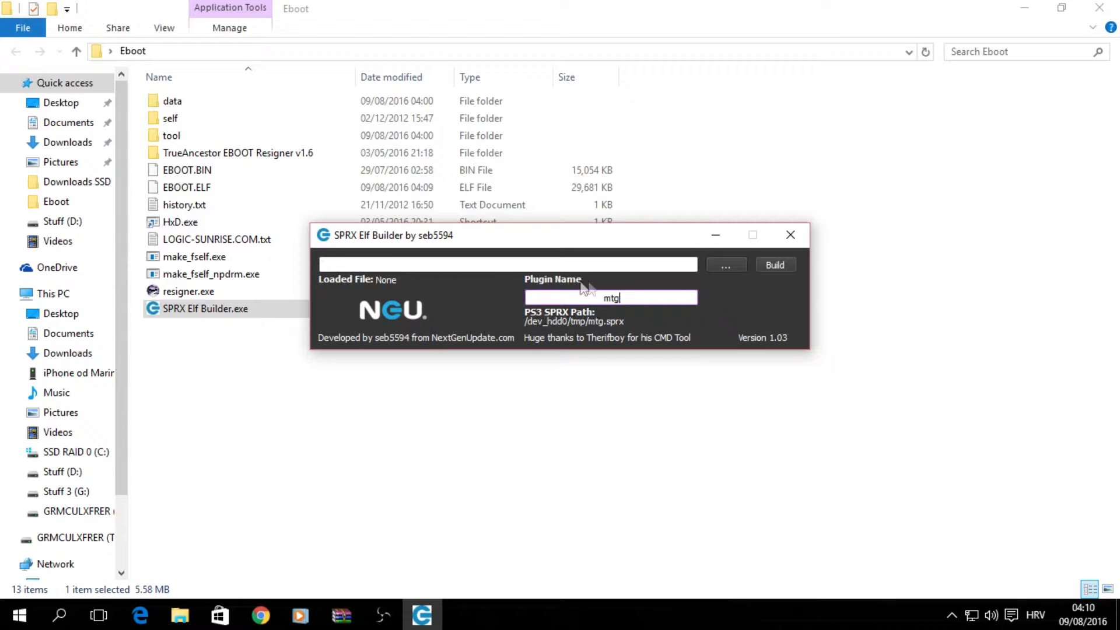
Load EBOOT.ELF into the builder and build sprx_EBOOT.ELF patched to load mtg.sprx
click(724, 265)
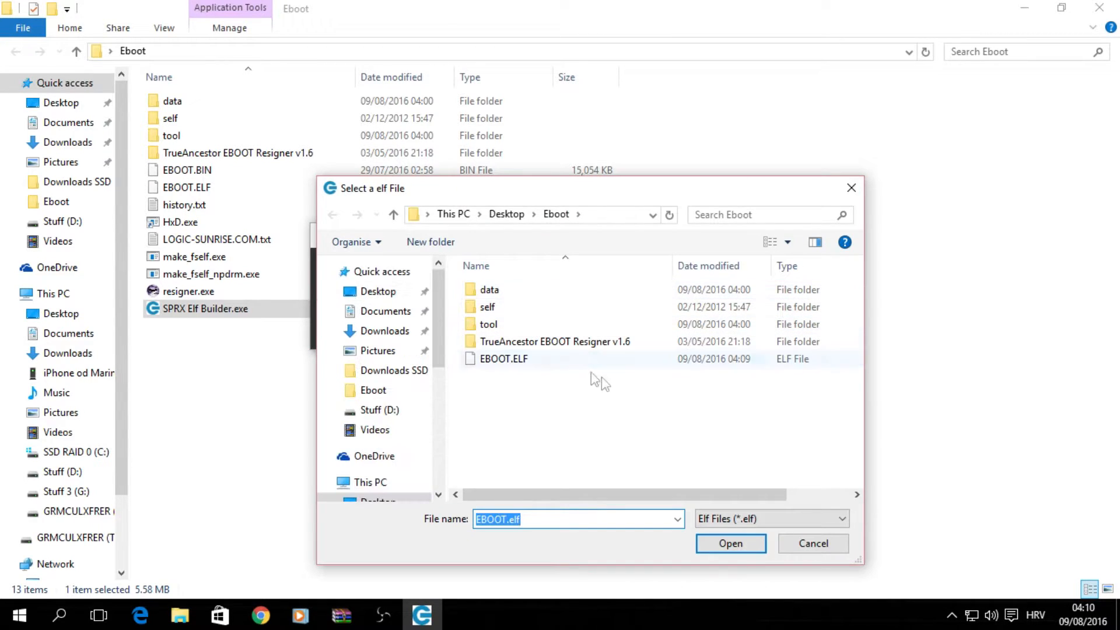
click(503, 358)
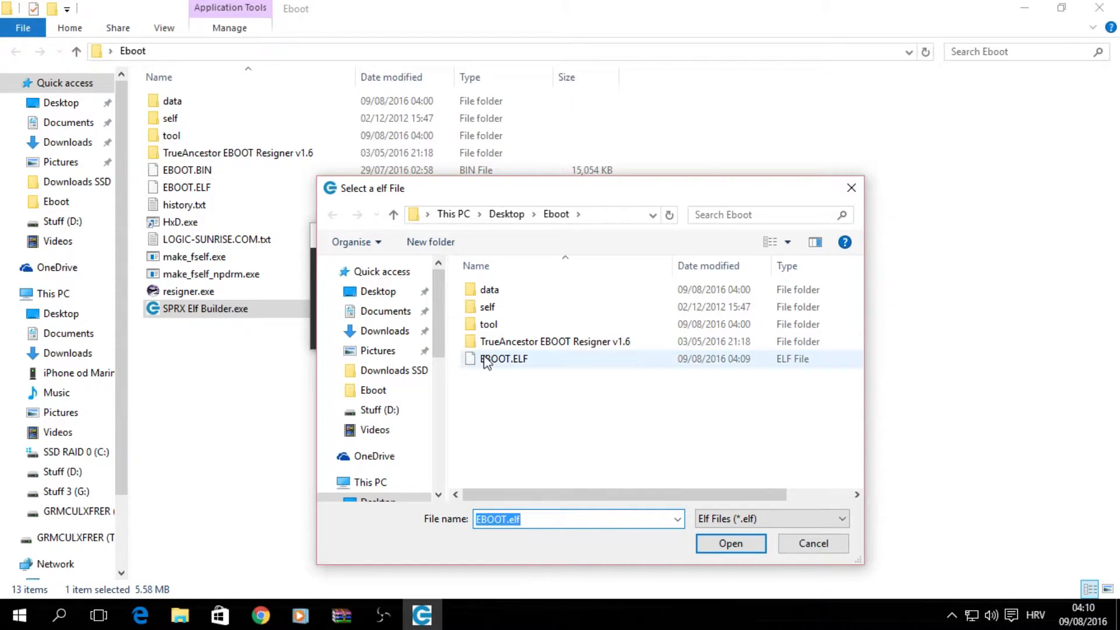
click(504, 359)
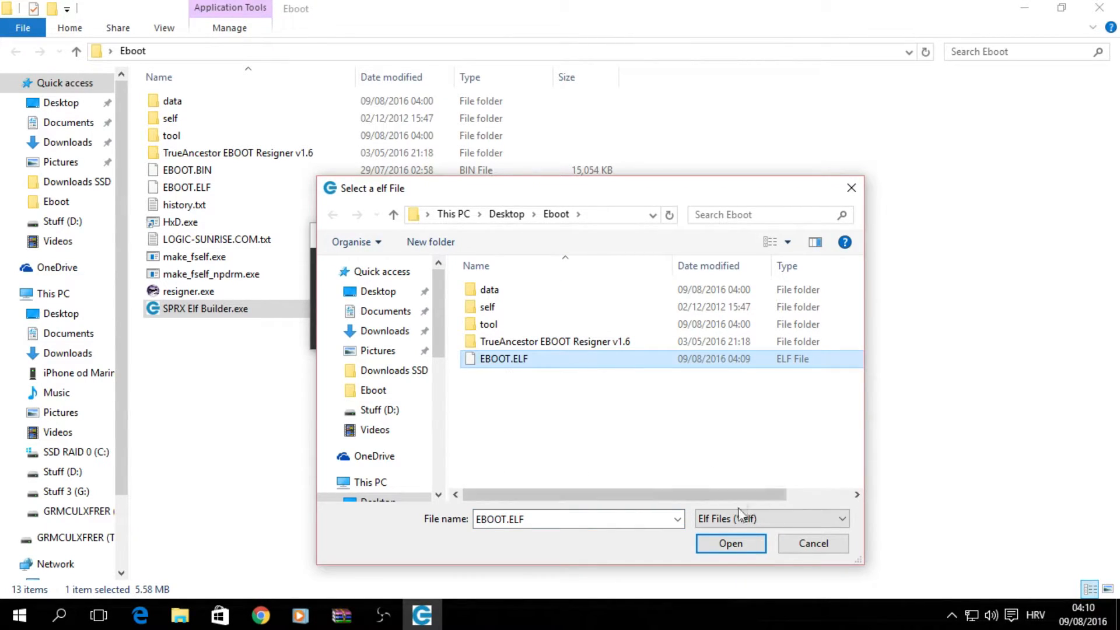
click(731, 543)
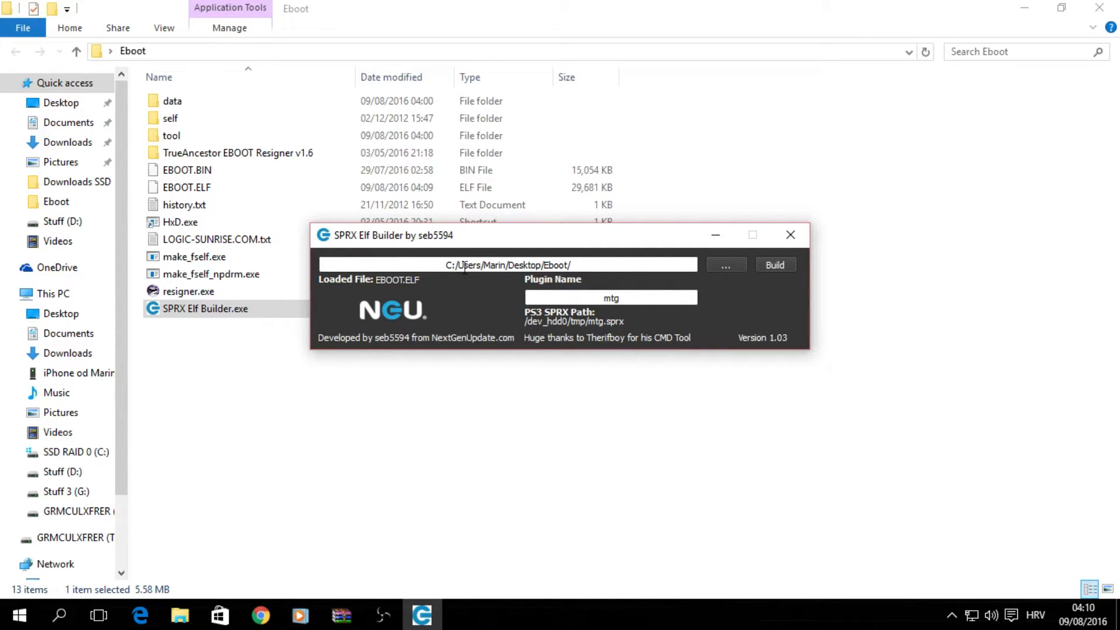
mouse_move(611, 320)
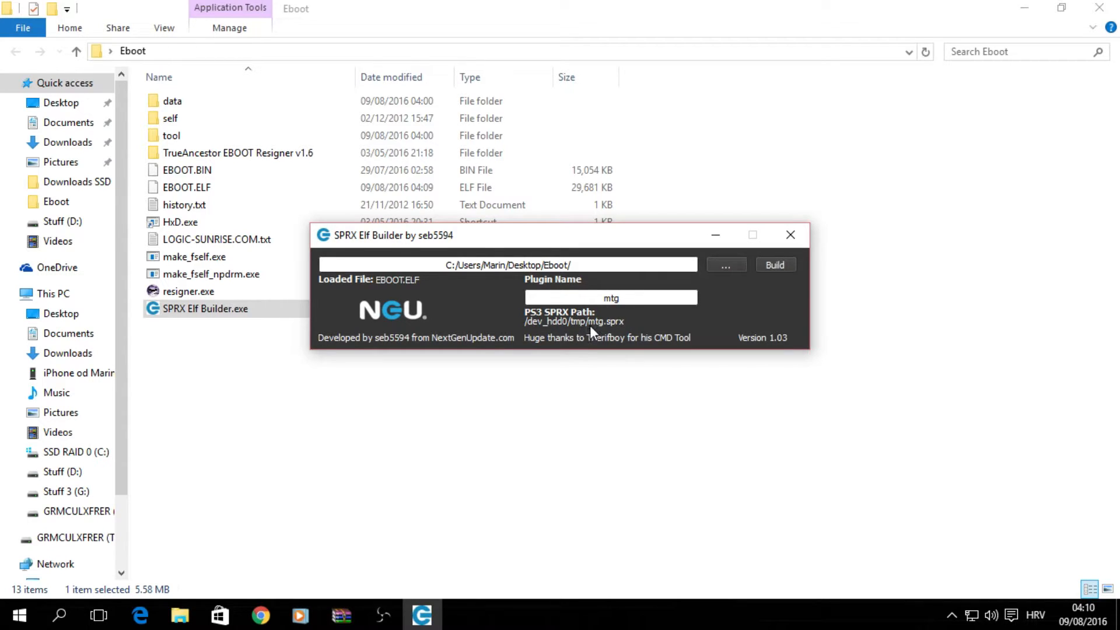
mouse_move(775, 278)
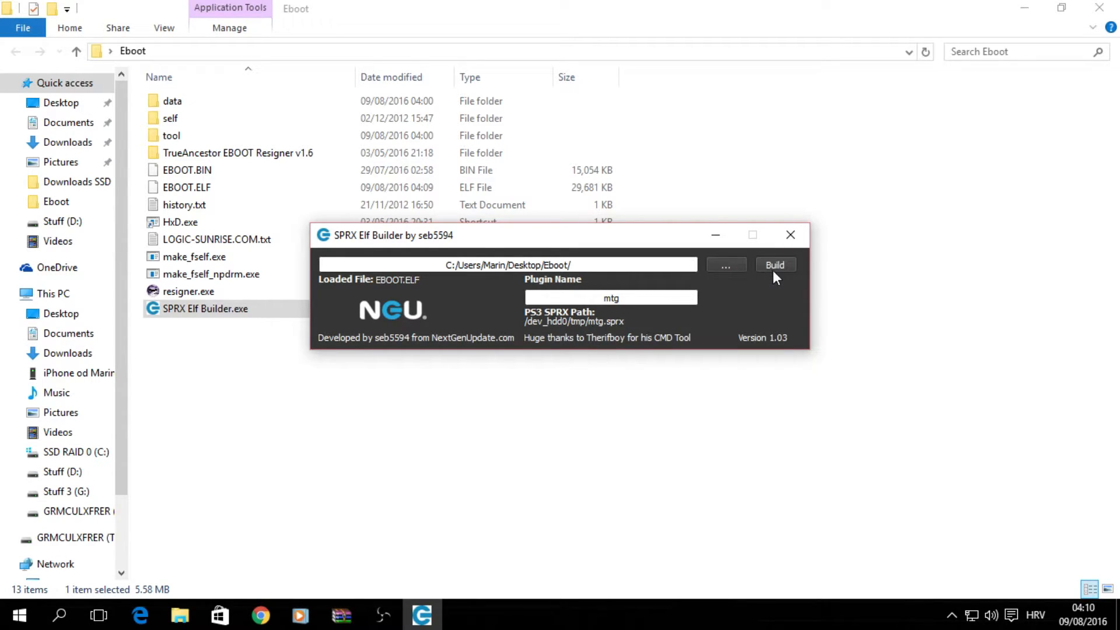
click(775, 265)
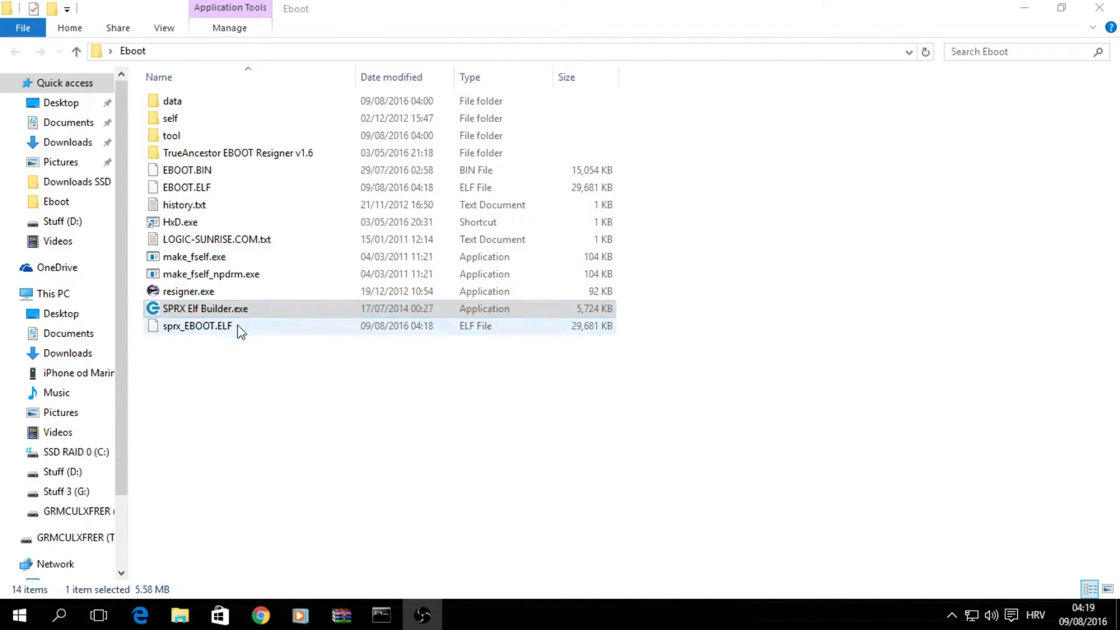
Delete the old EBOOT.BIN and EBOOT.ELF, then rename sprx_EBOOT.ELF to EBOOT.ELF
click(186, 170)
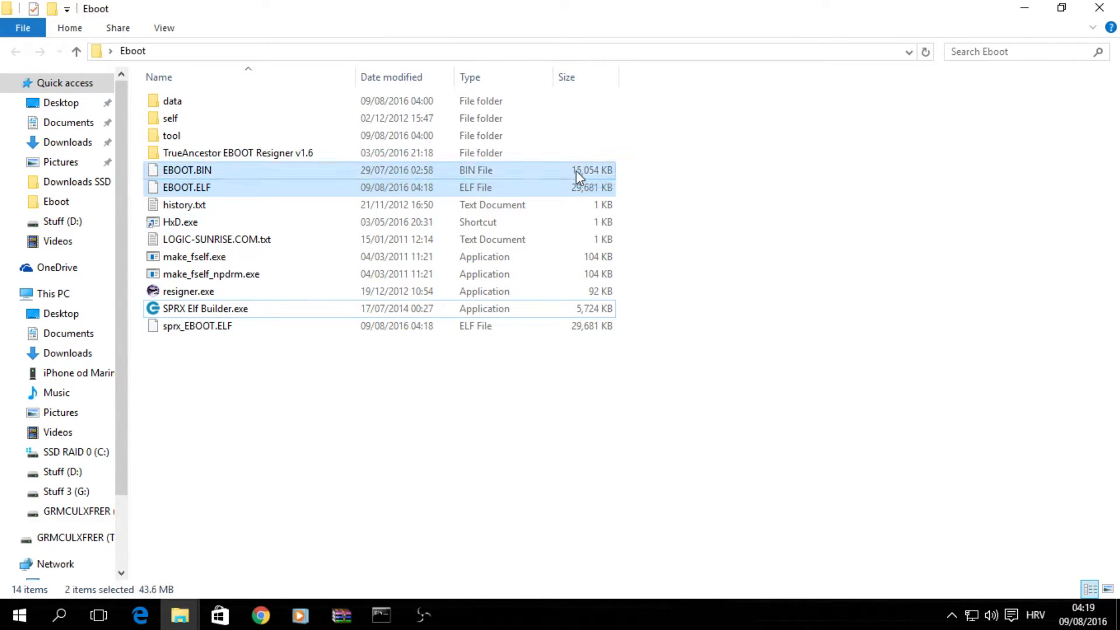
key(Delete)
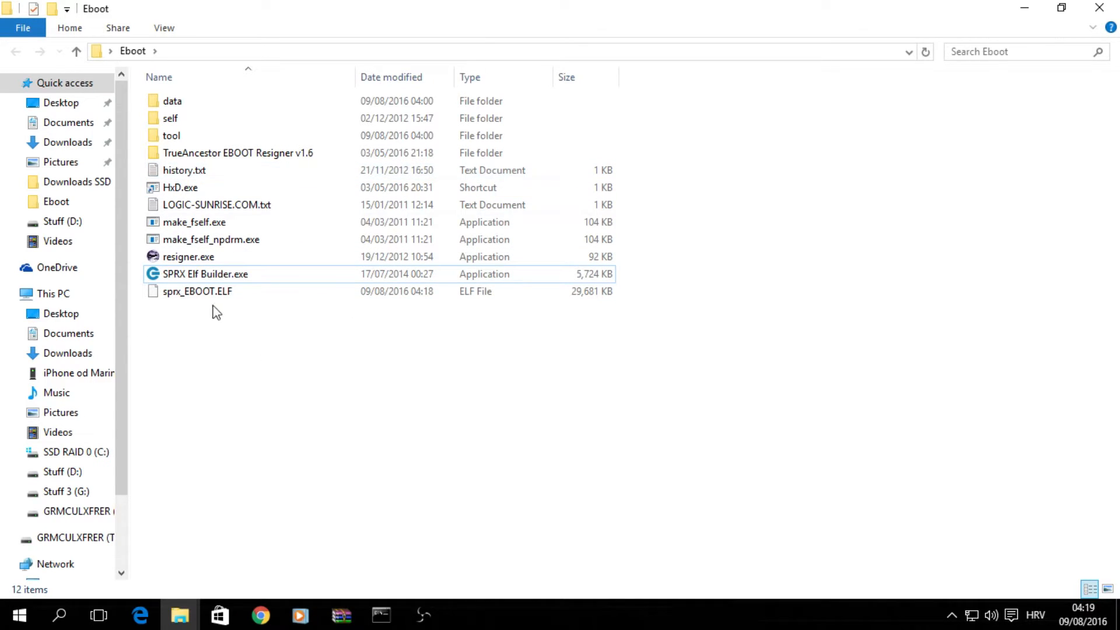
click(196, 290)
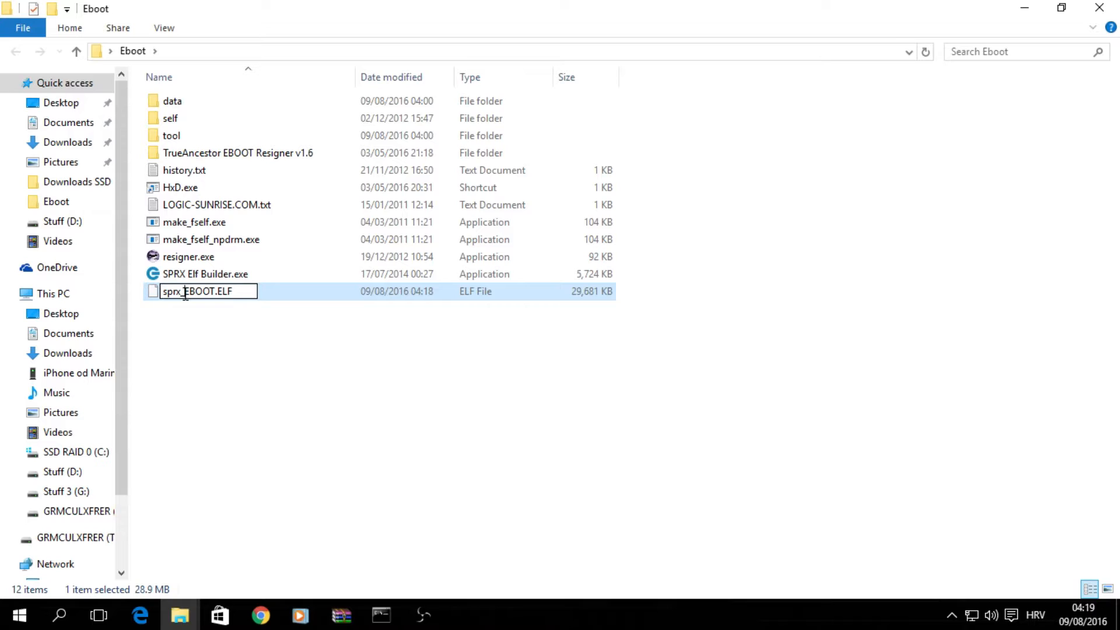
key(Enter)
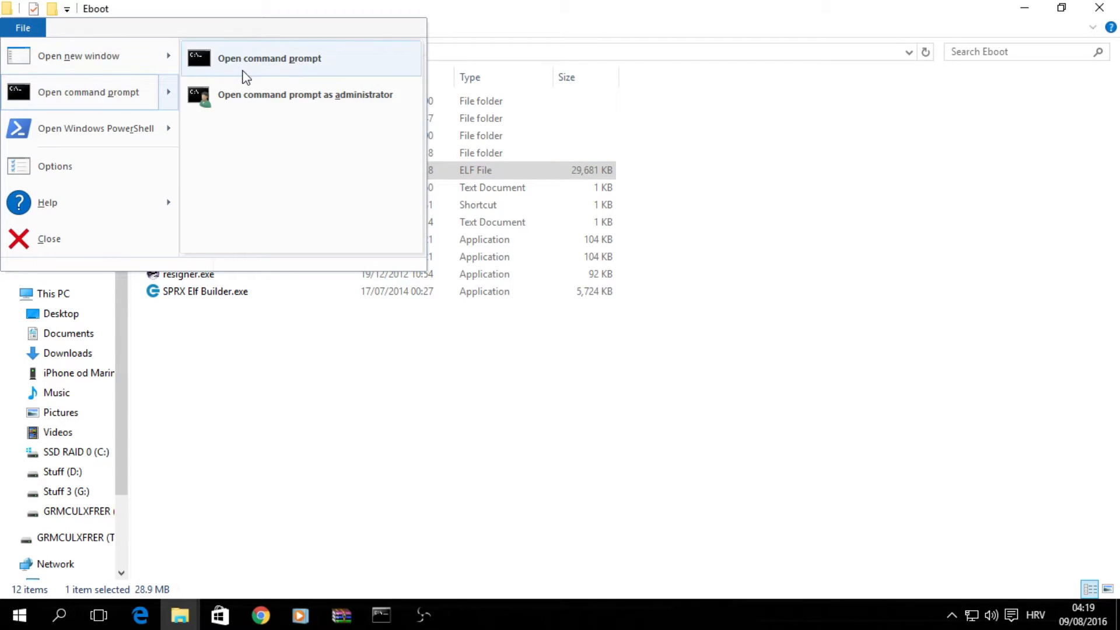
mouse_move(436, 528)
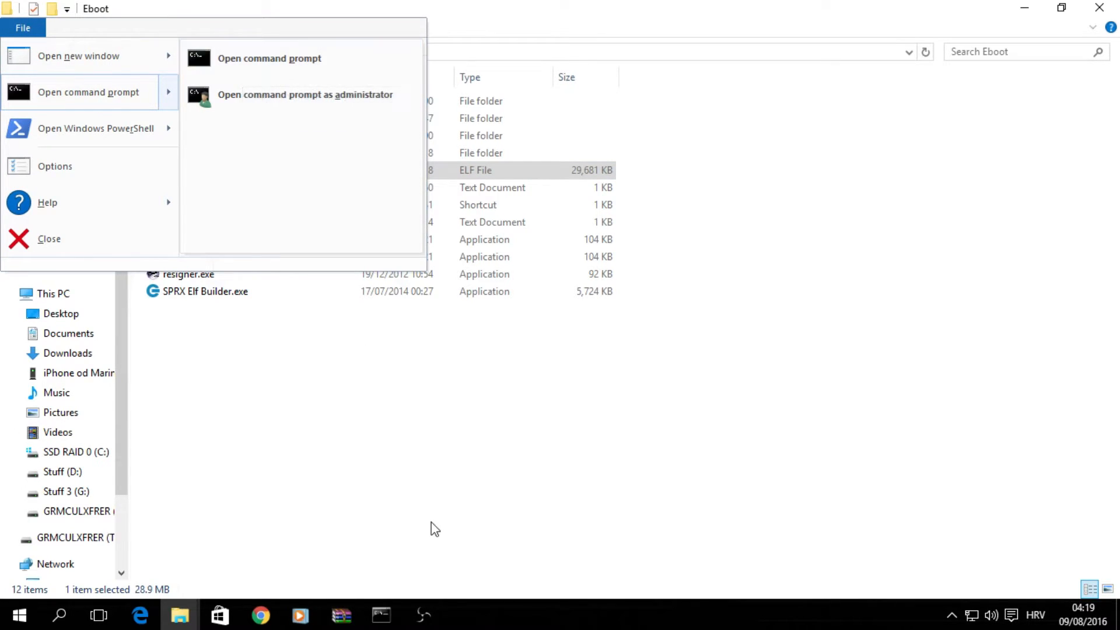
Run make_fself EBOOT.ELF EBOOT.BIN from a Command Prompt in the Eboot folder
click(269, 58)
text(make_fself EBOOT.ELF EBOOT.BIN)
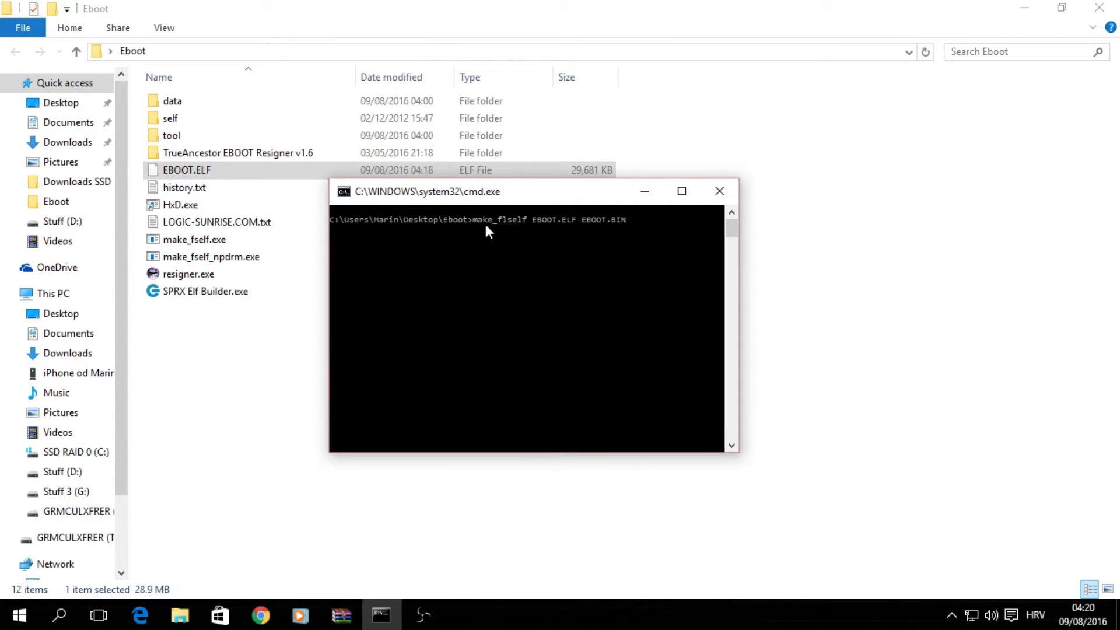
mouse_move(540, 231)
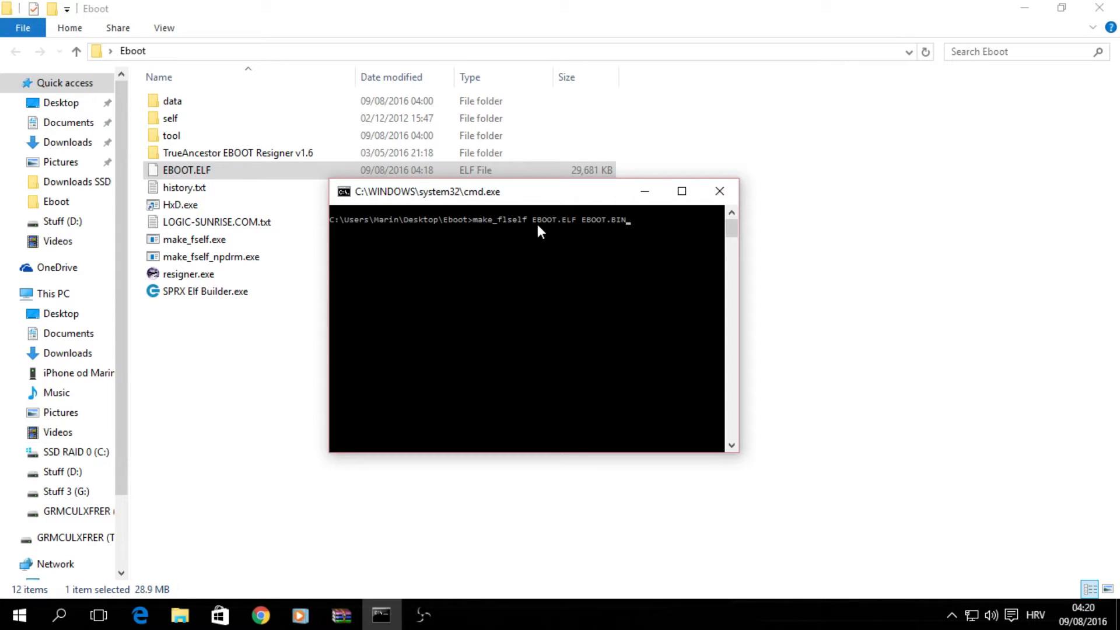
mouse_move(583, 235)
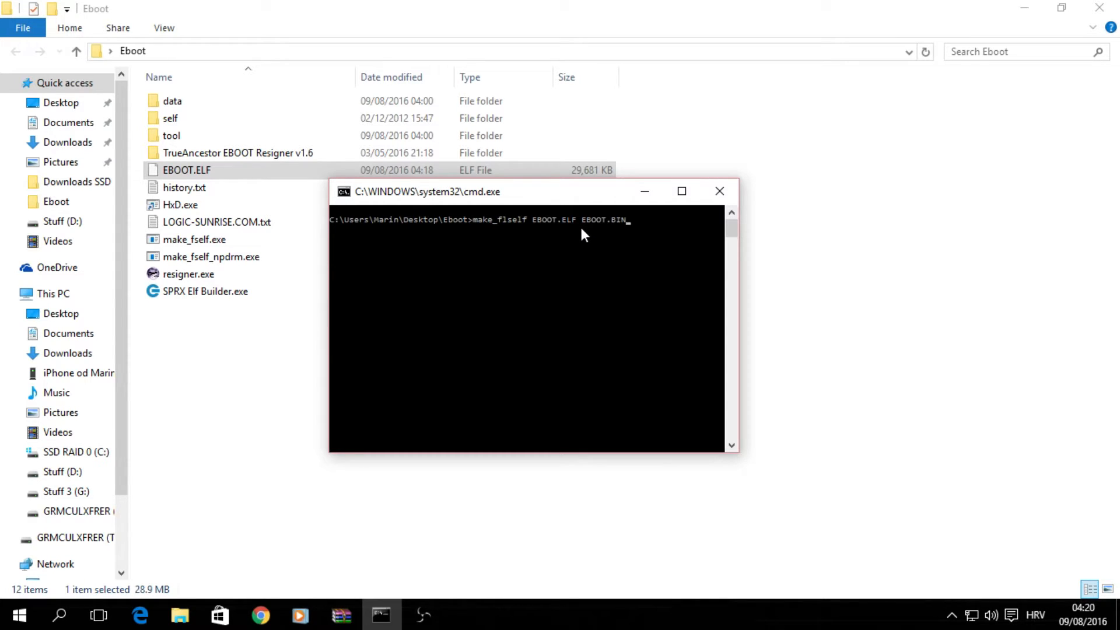
mouse_move(630, 252)
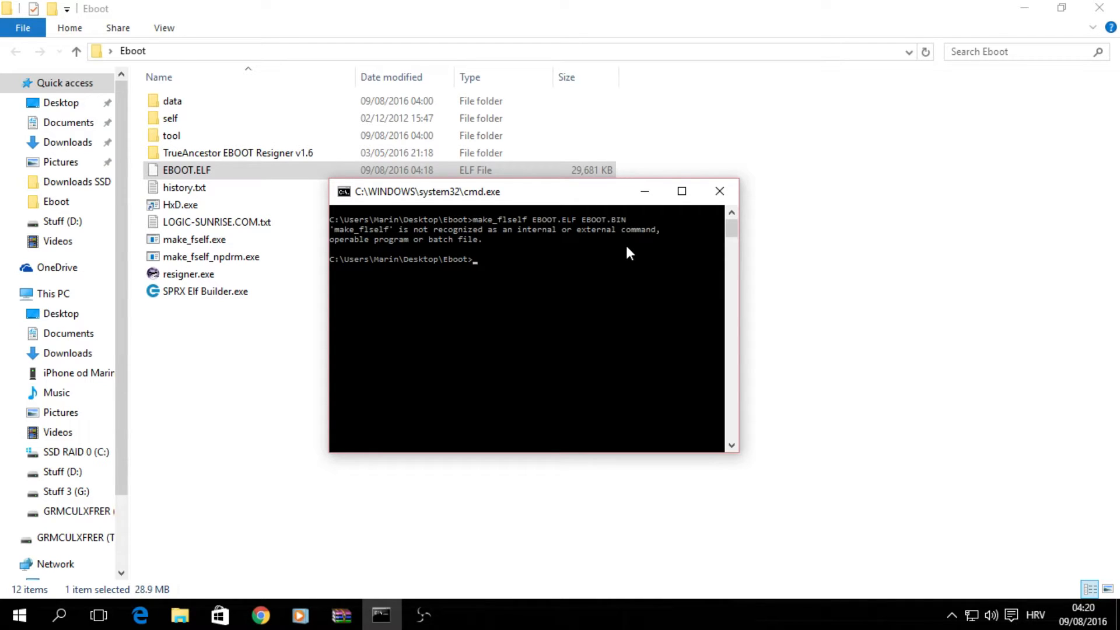
text(make_fself EBOOT.ELF EBOOT.BIN)
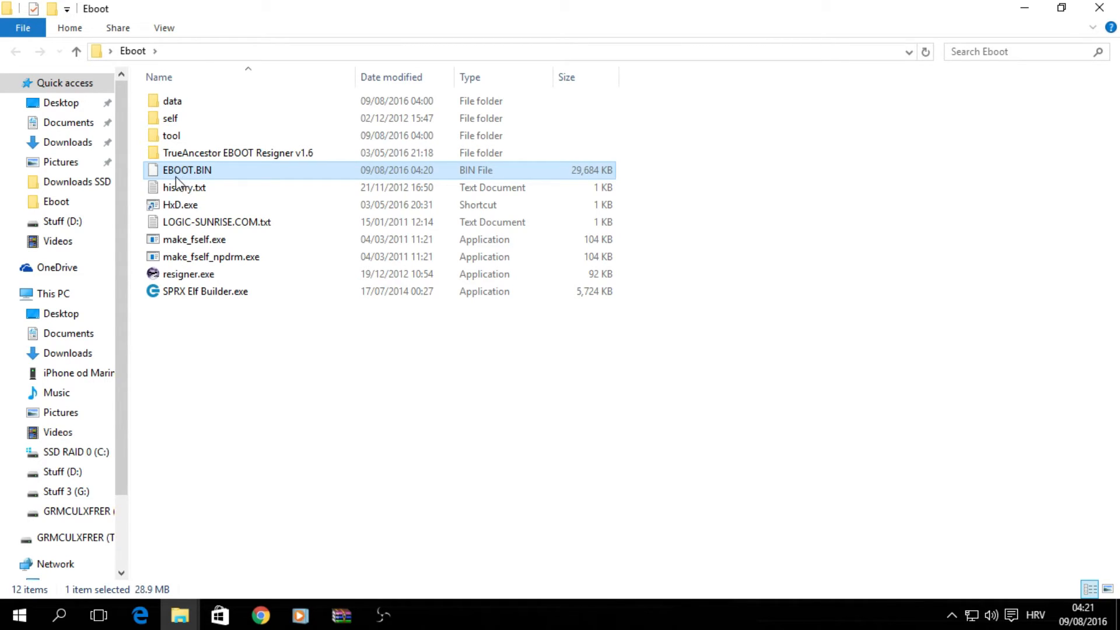
mouse_move(187, 187)
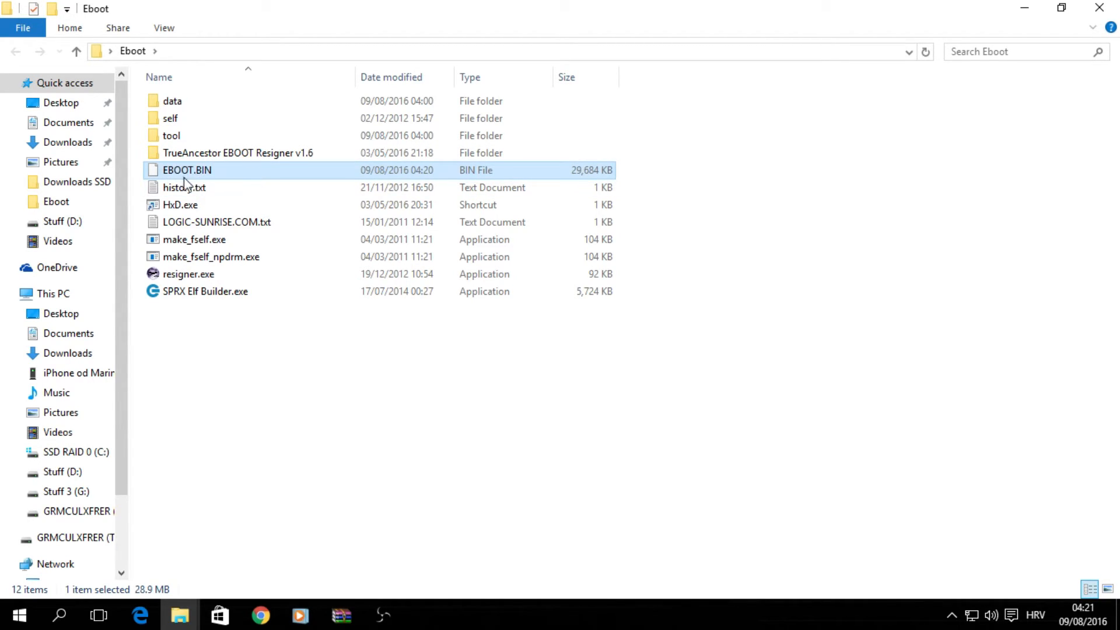
mouse_move(342, 346)
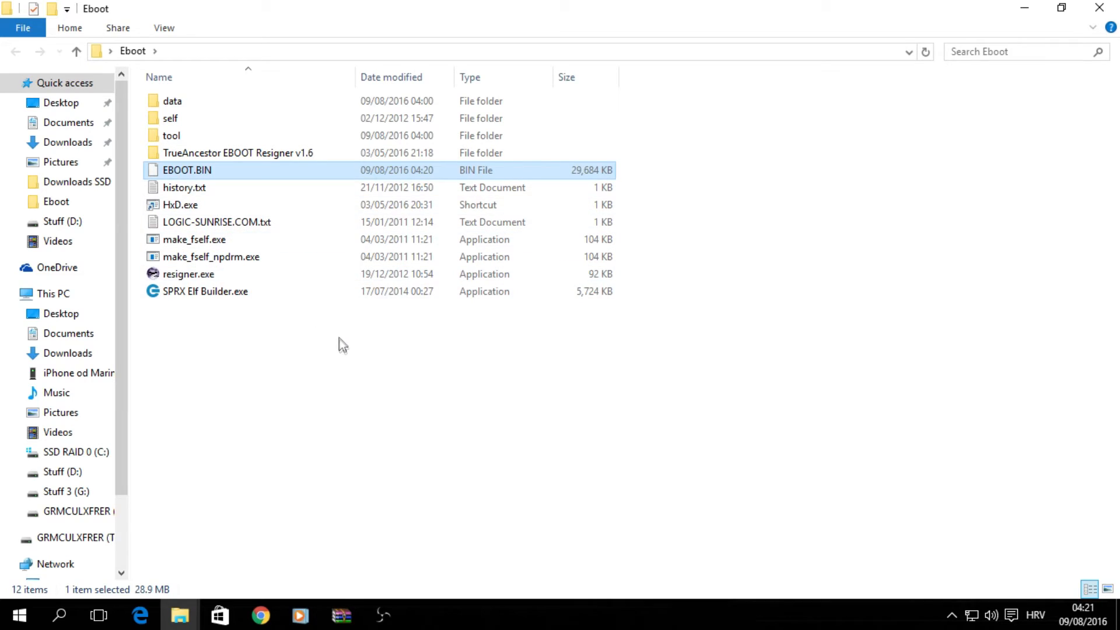